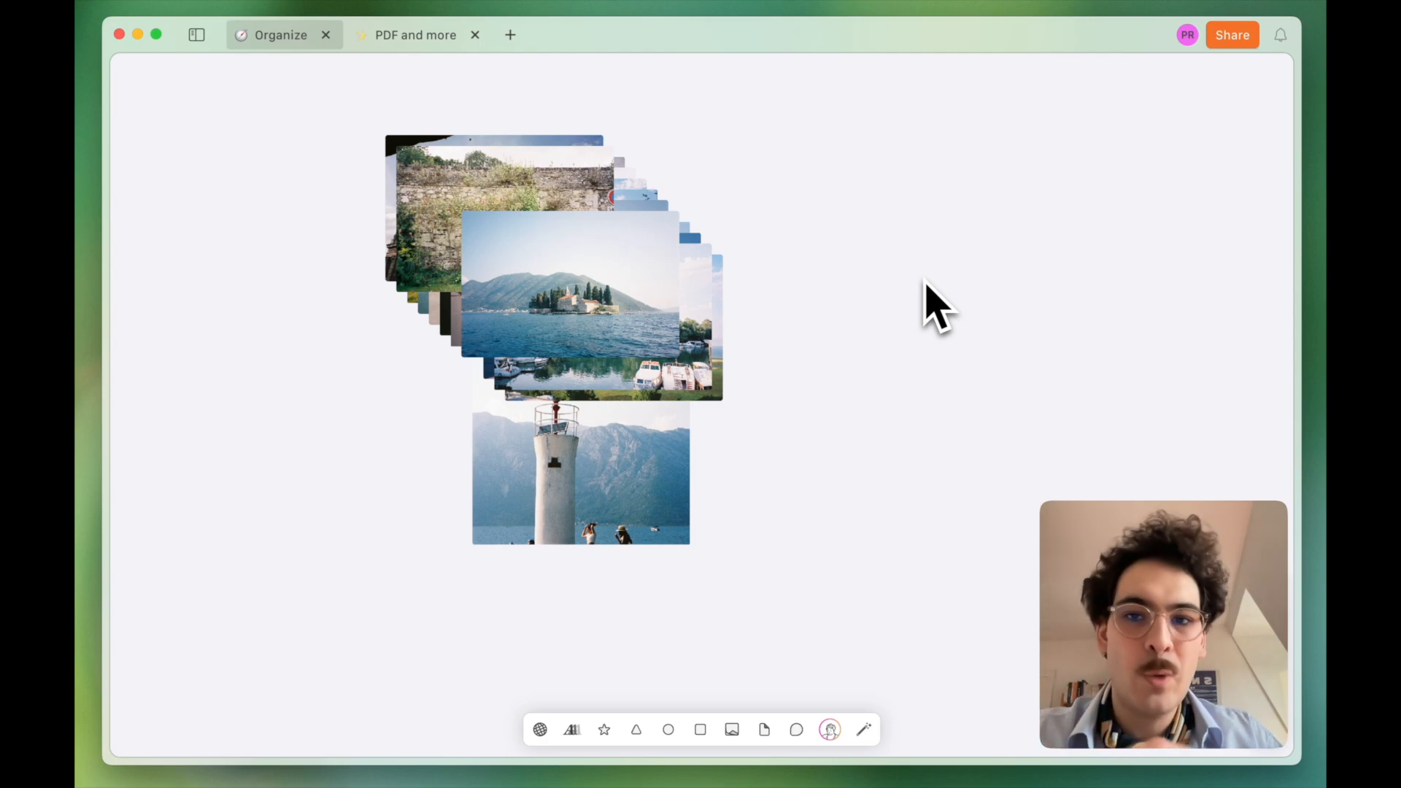
mouse_move(219, 150)
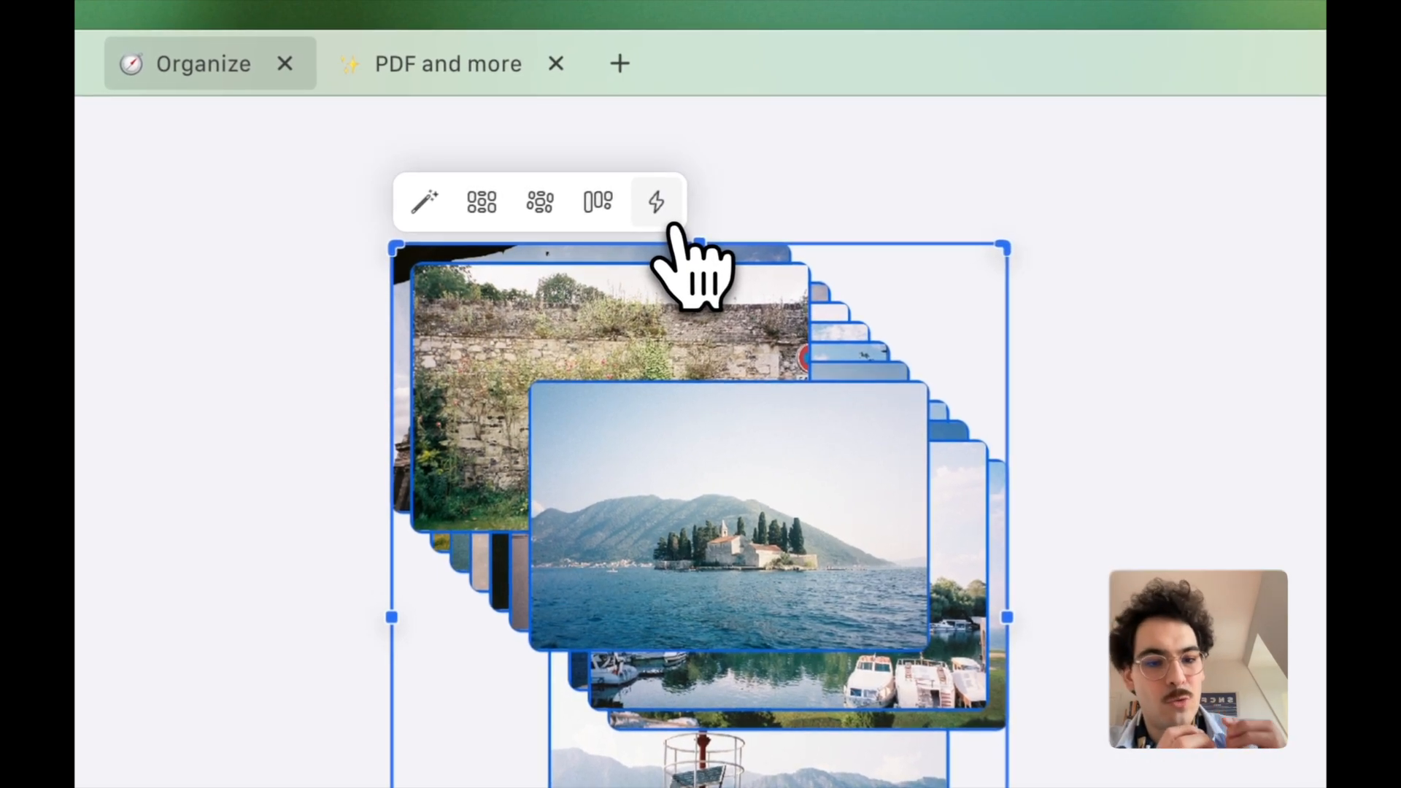
Quick-arrange the stacked travel photos into separate groups and bring up the AI agent chat.
left_click(656, 202)
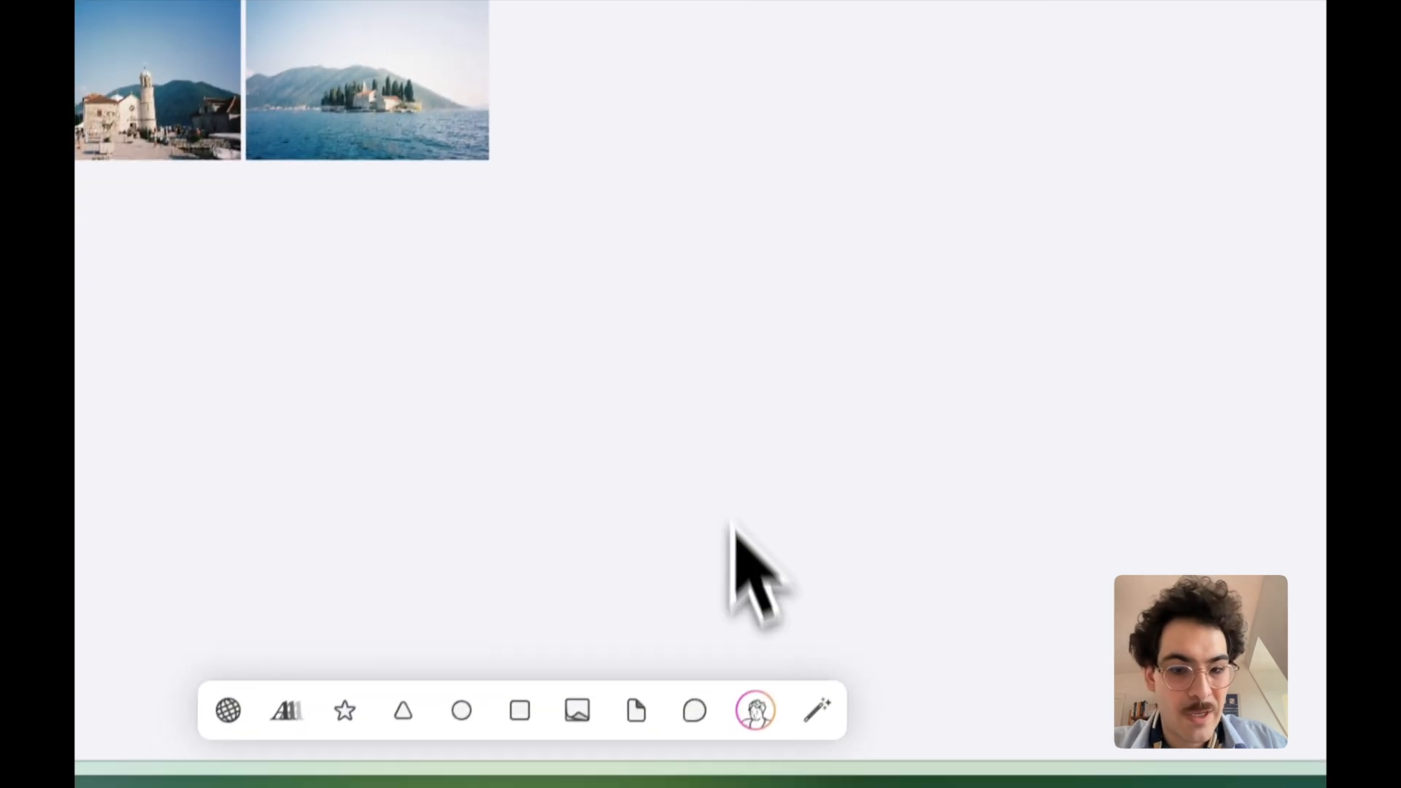
left_click(755, 711)
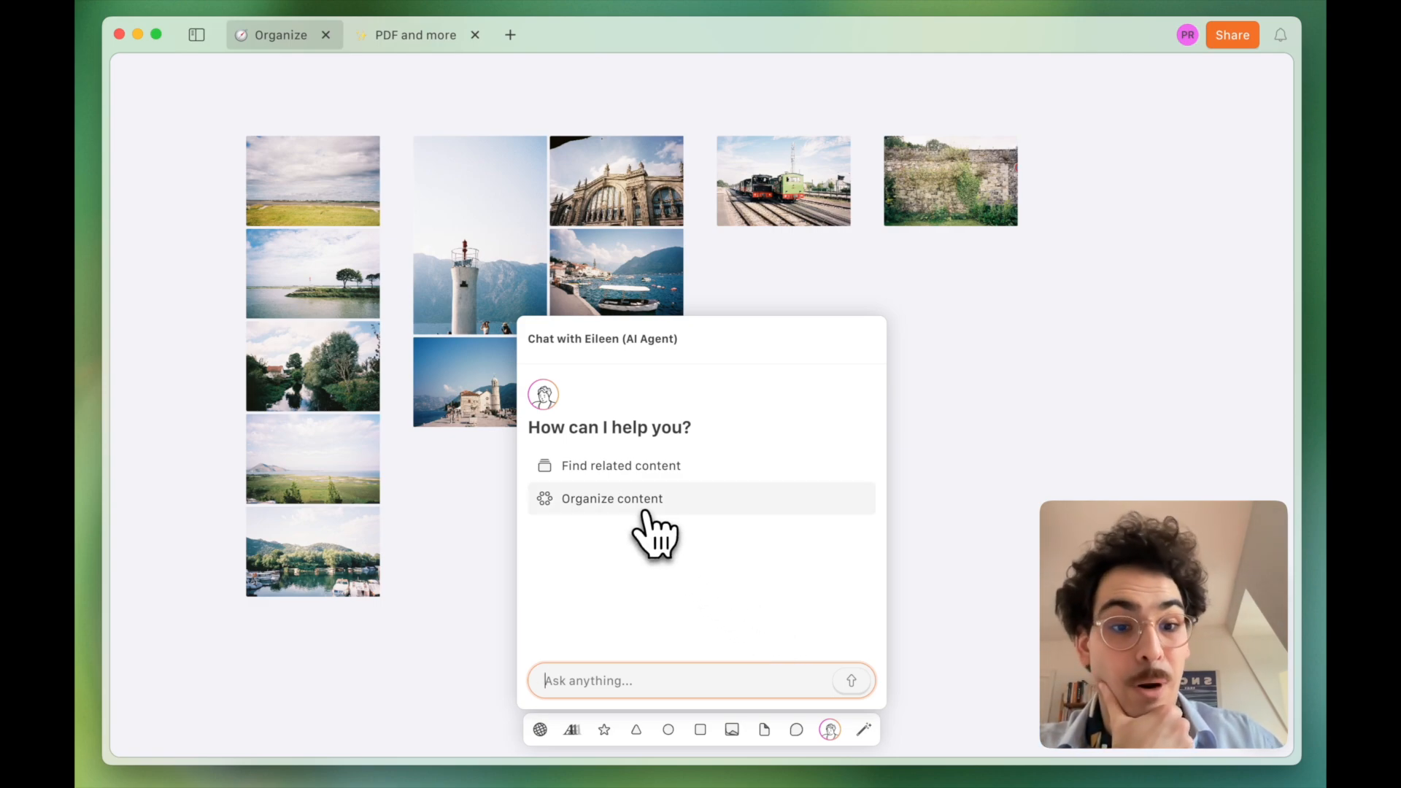
Have the Eileen agent organize the active universe by location, with groups stacked vertically.
left_click(611, 498)
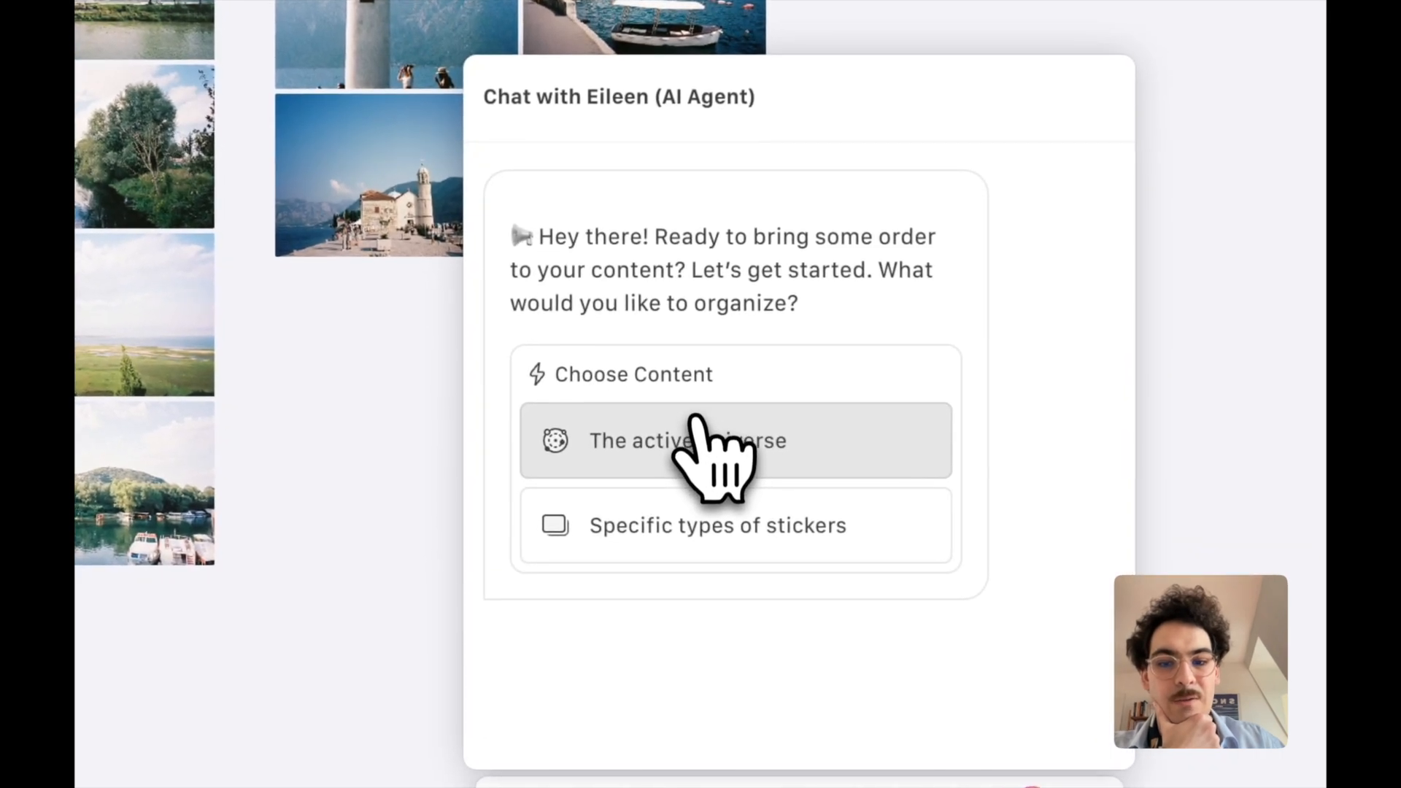
left_click(693, 441)
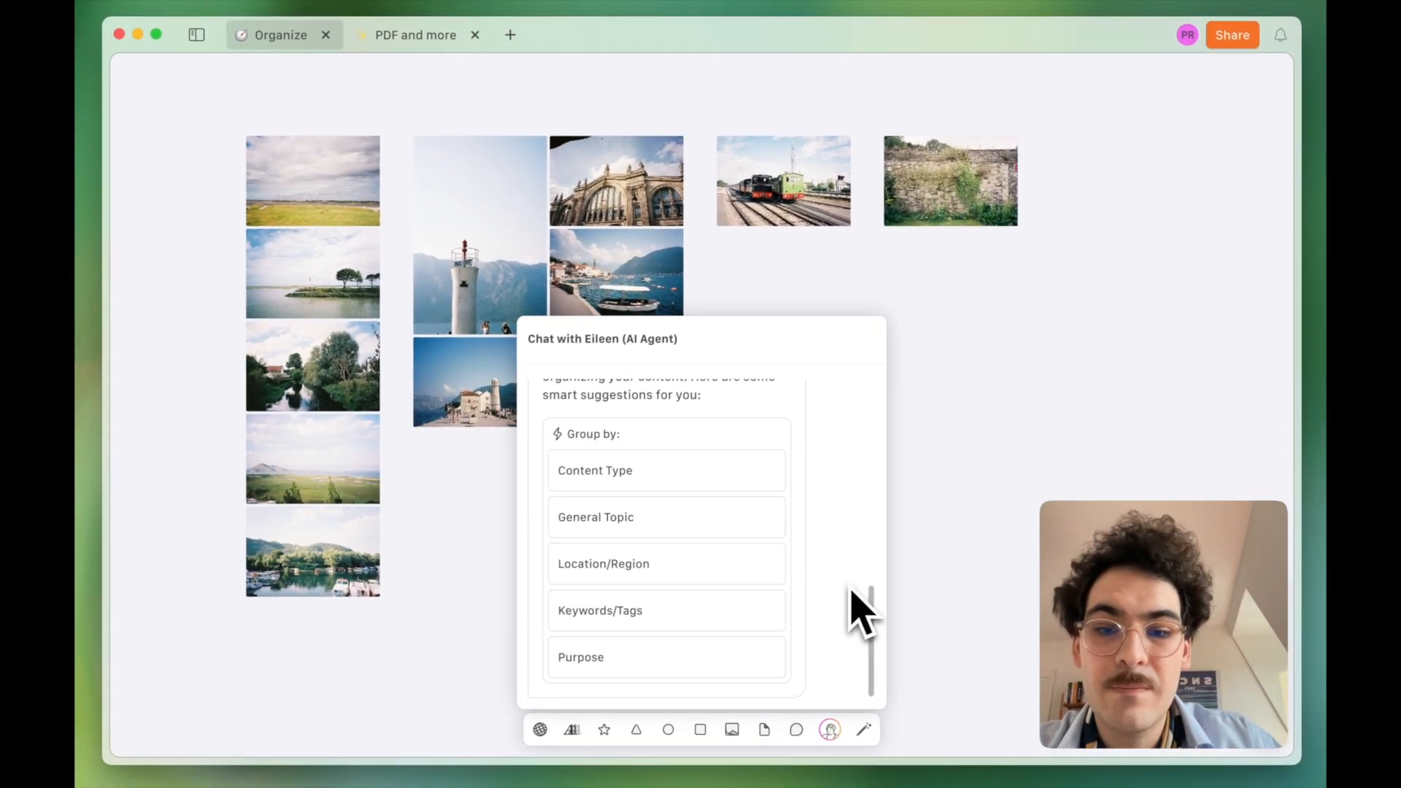
scroll("down", 3)
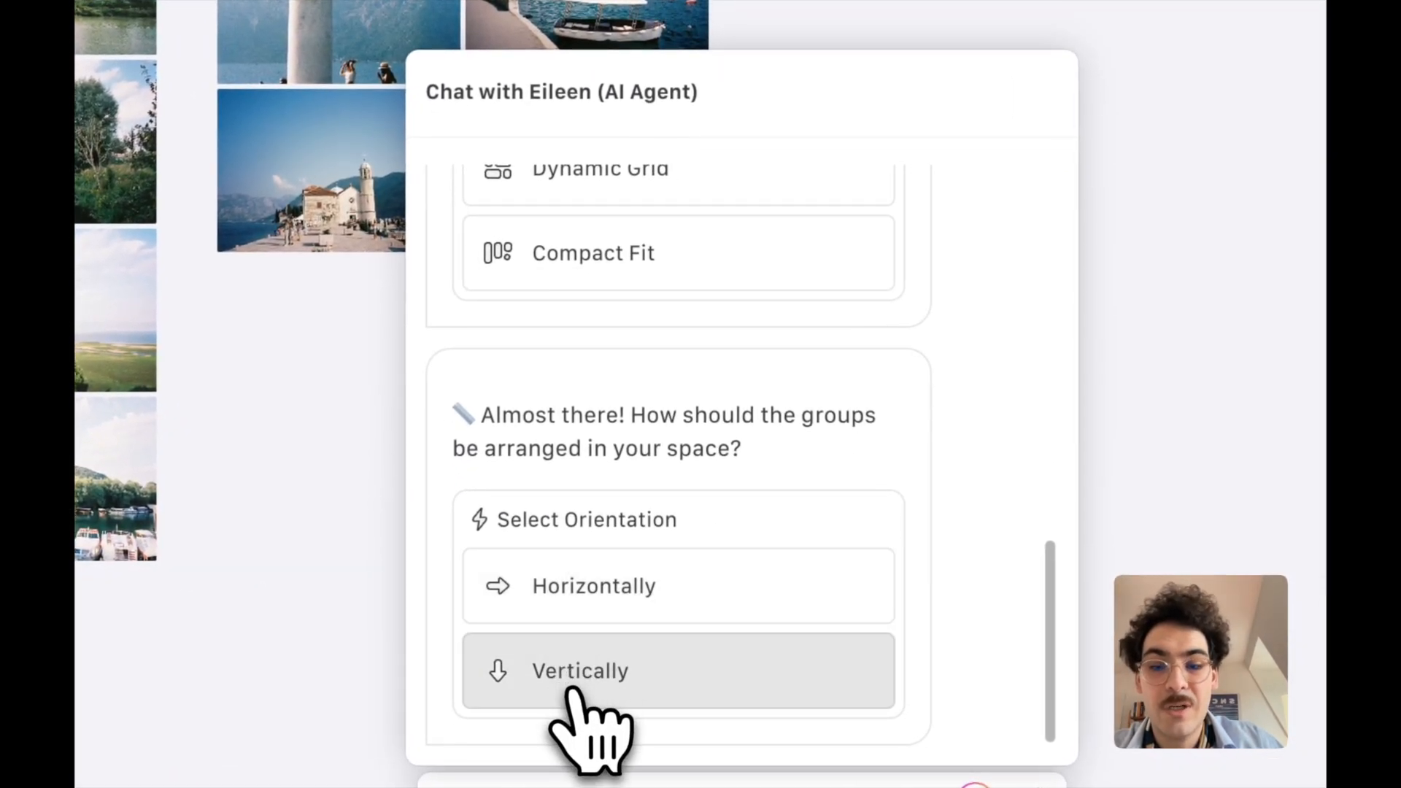
left_click(579, 671)
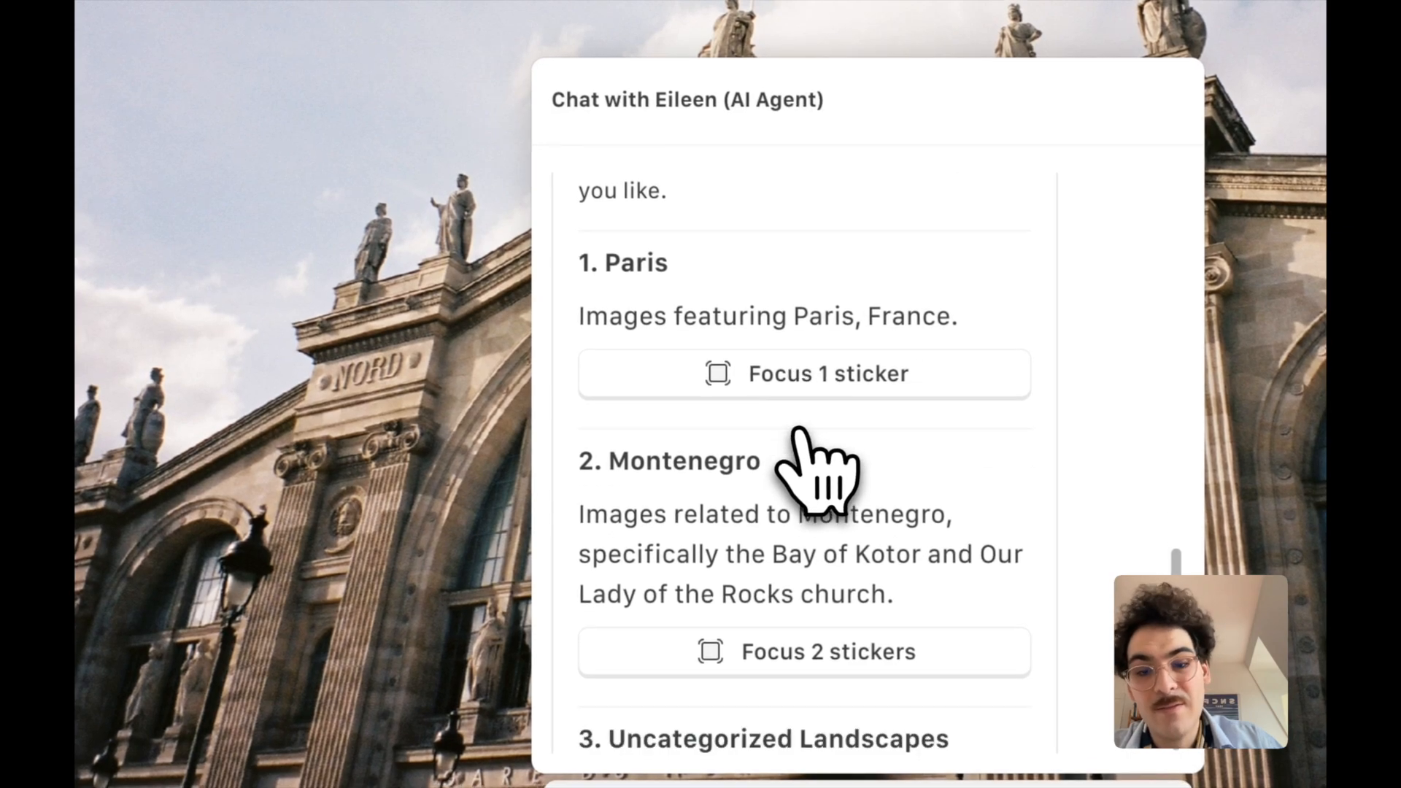
Review the agent's region groups and focus the view on the Trains sticker.
scroll("down", 3)
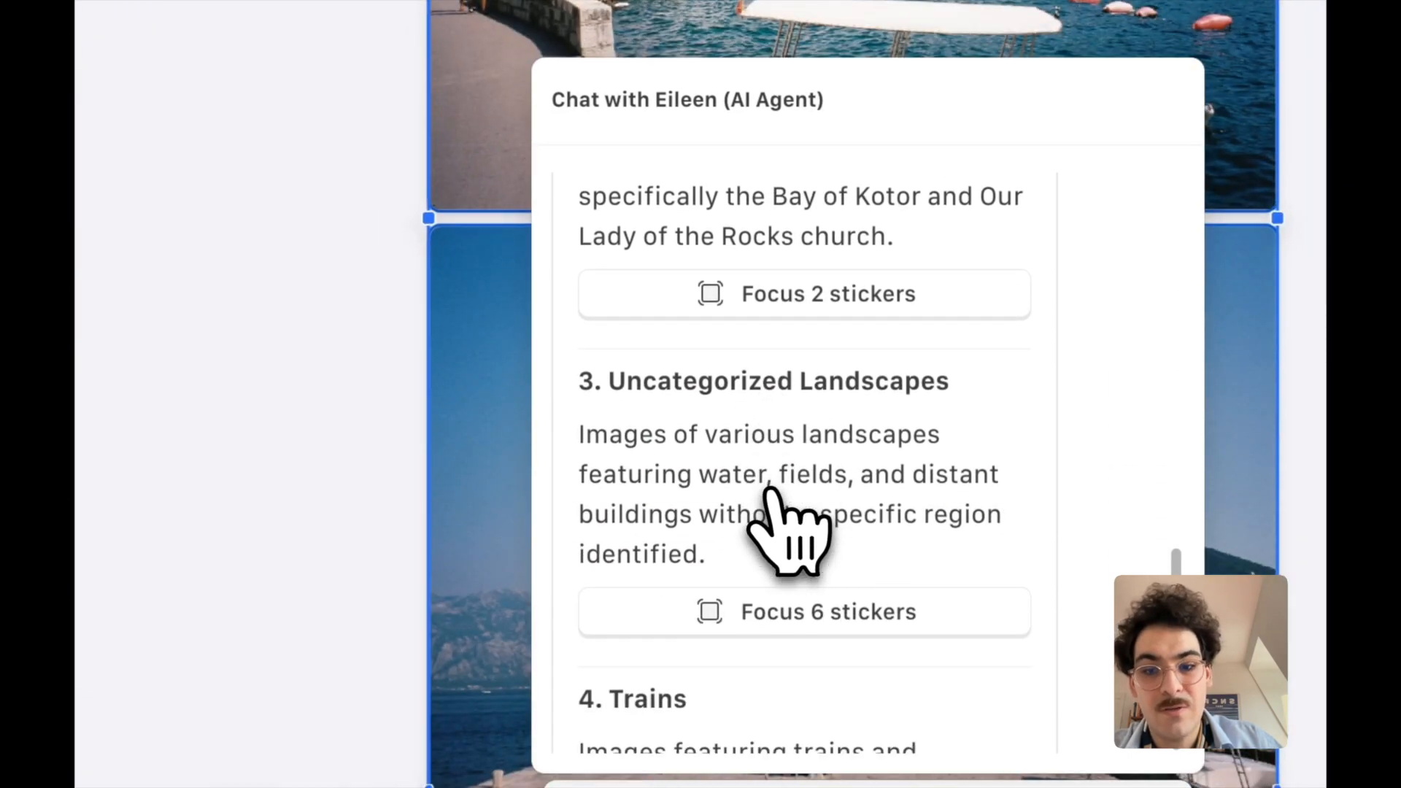
scroll("down", 3)
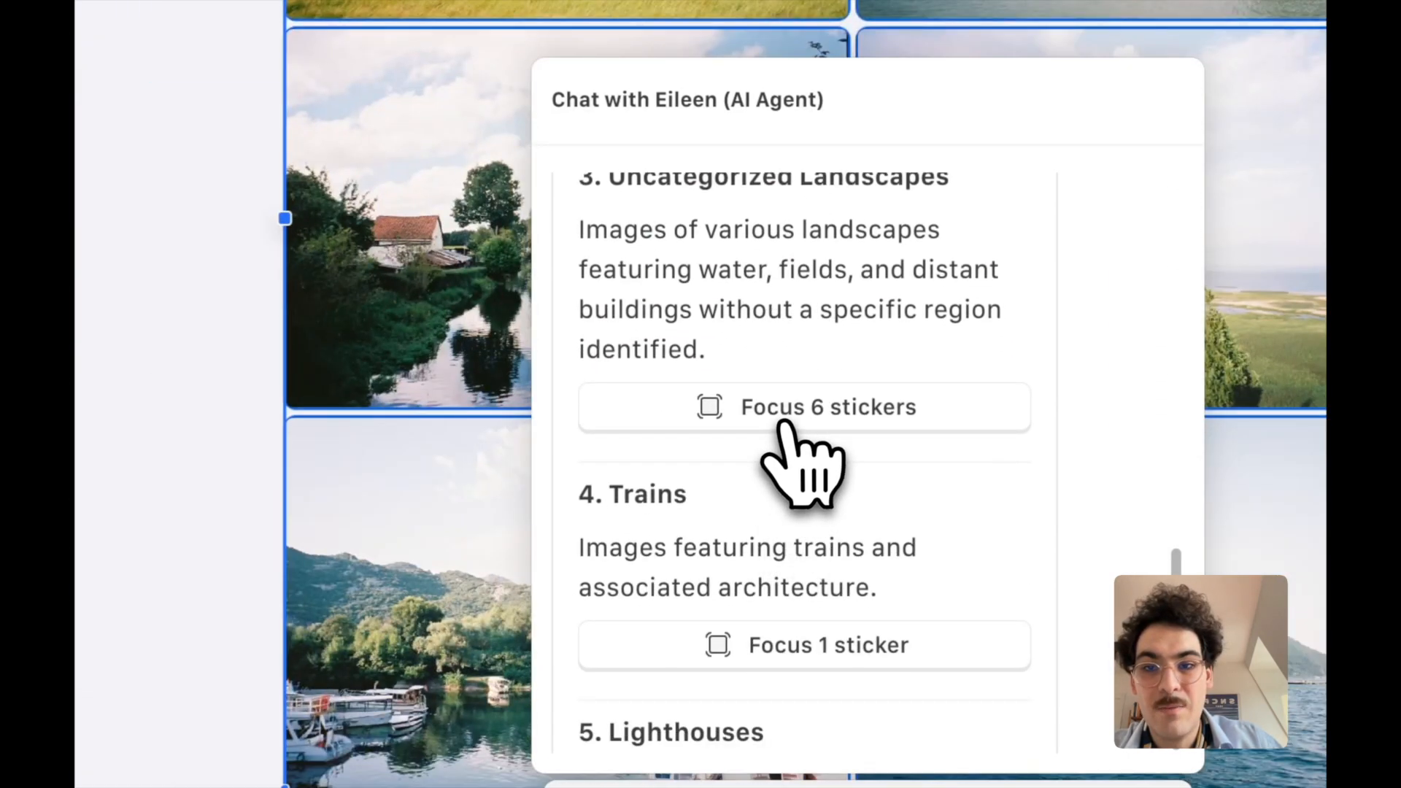
scroll("down", 3)
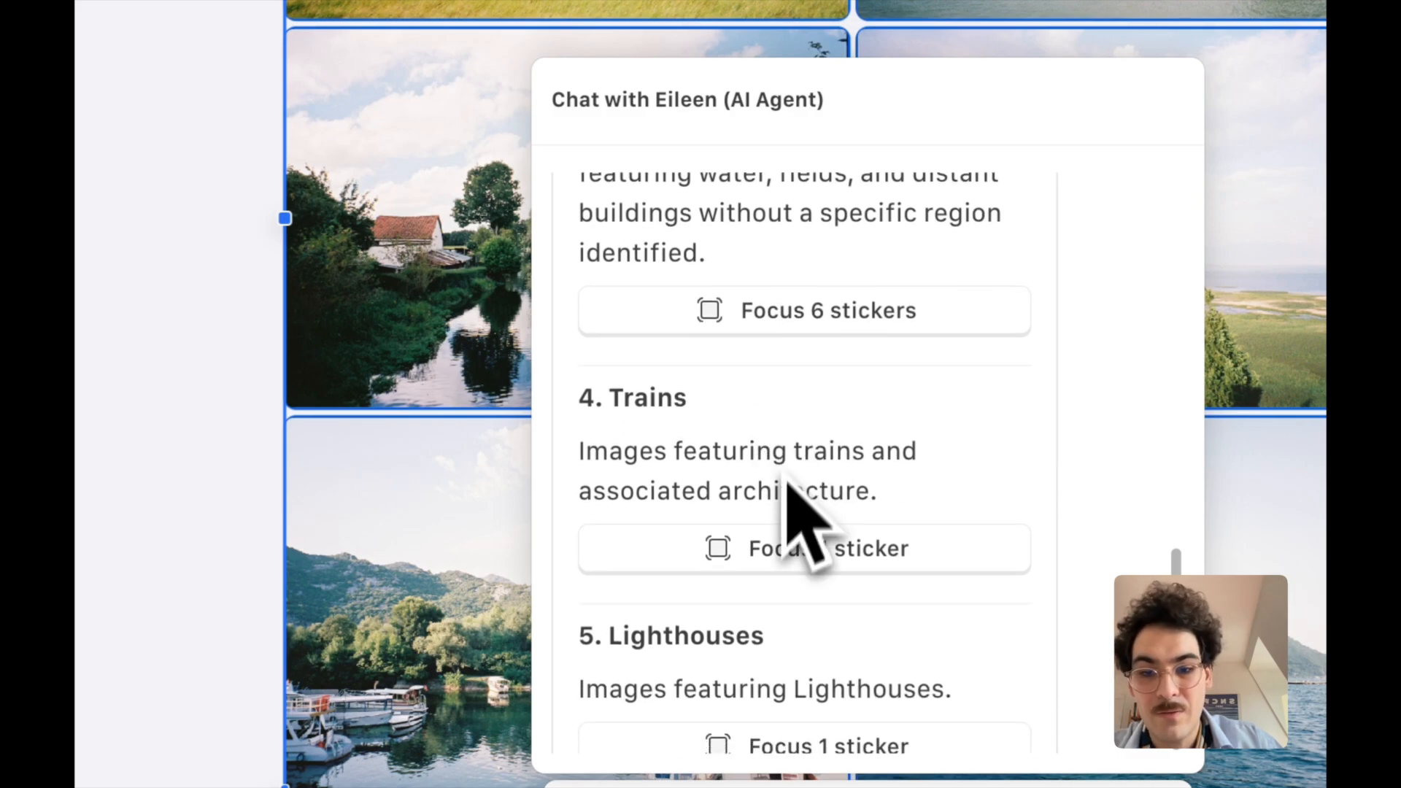
left_click(805, 548)
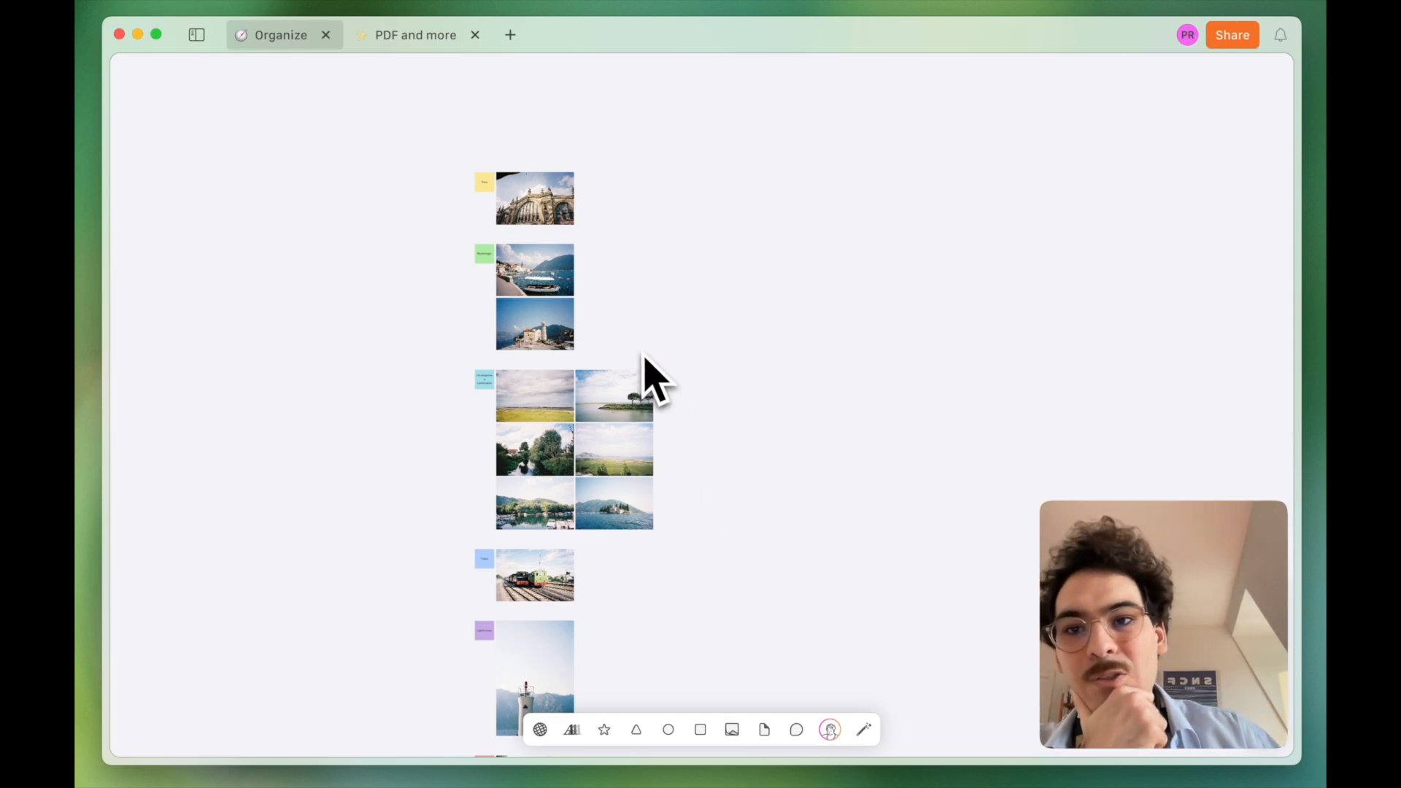
mouse_move(426, 80)
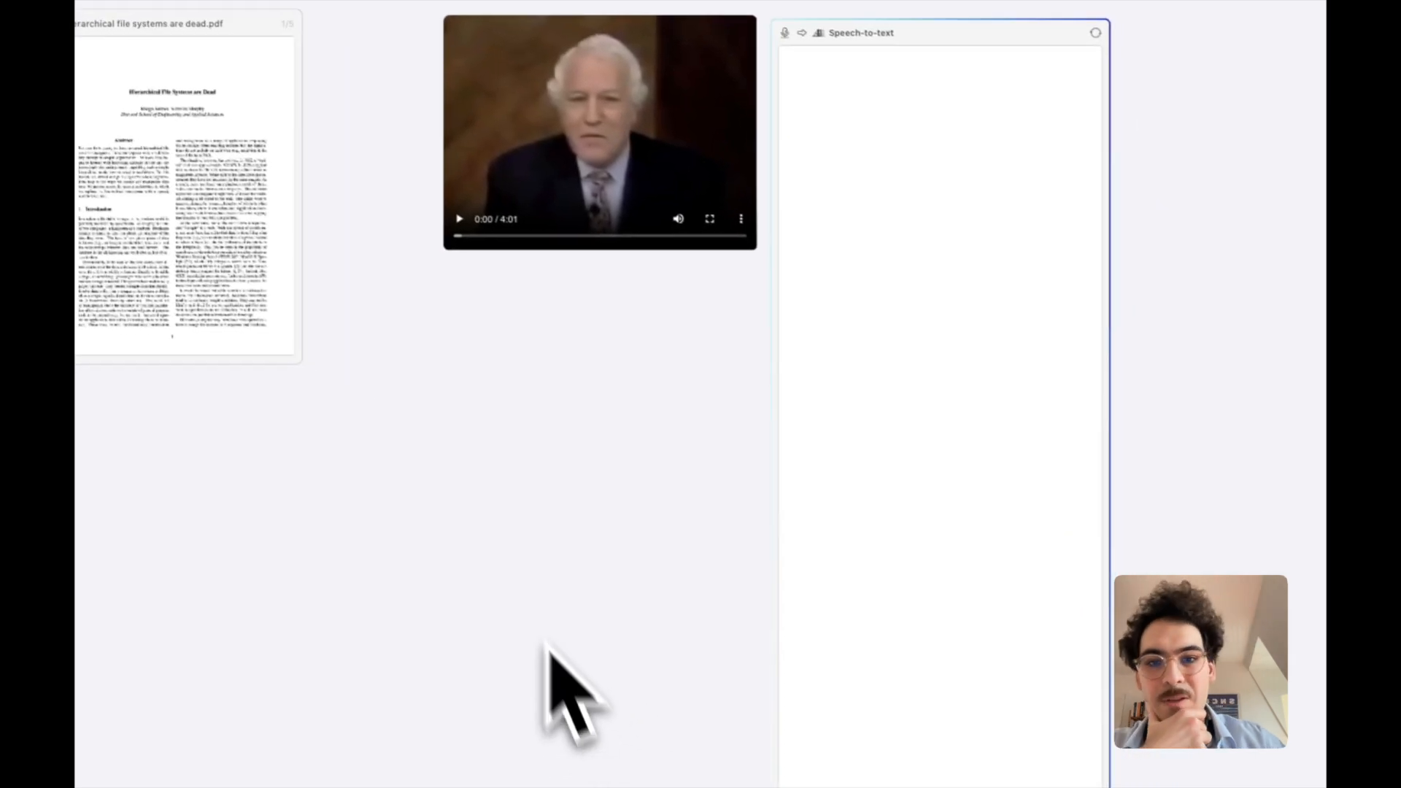
Switch to the PDF and more canvas and play the interview video sticker.
left_click(591, 139)
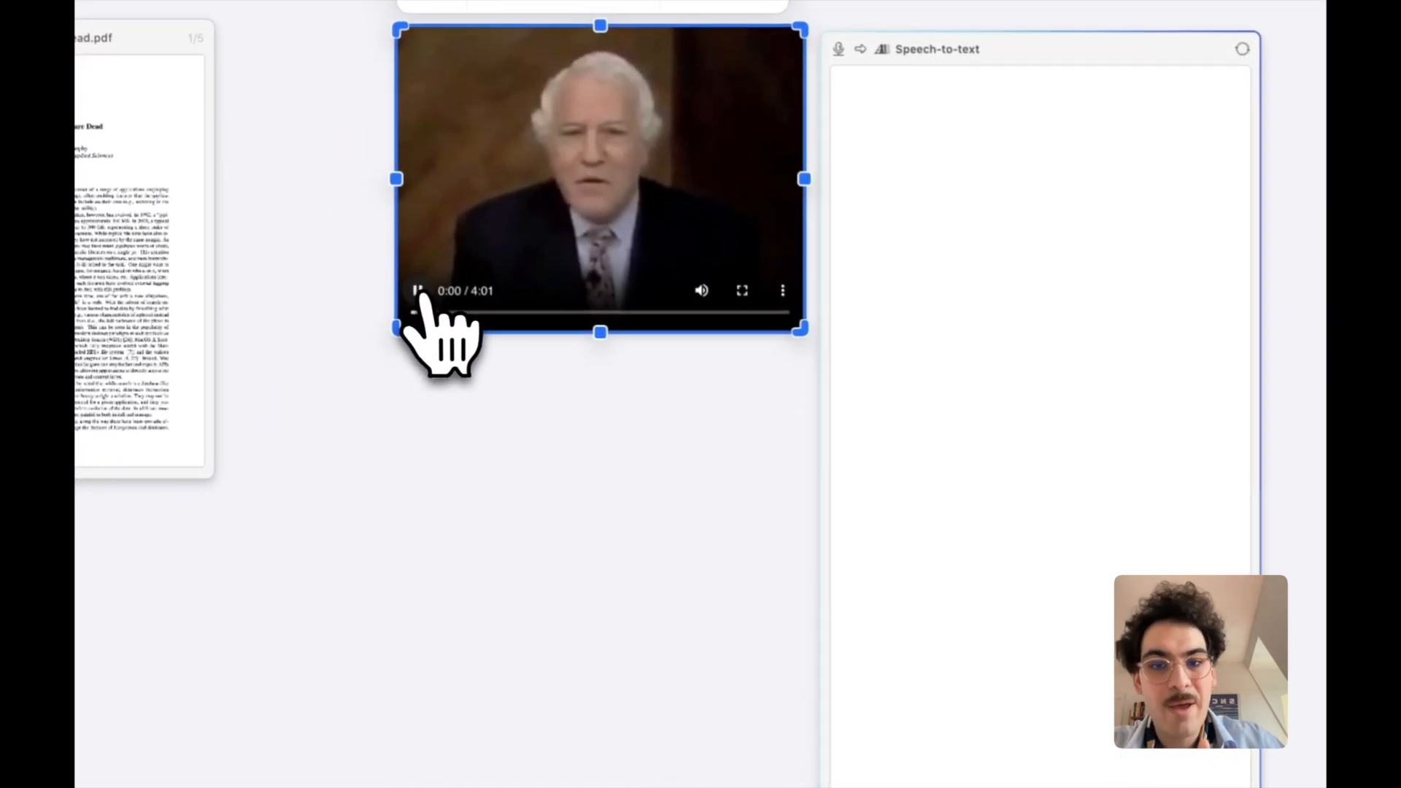
left_click(419, 290)
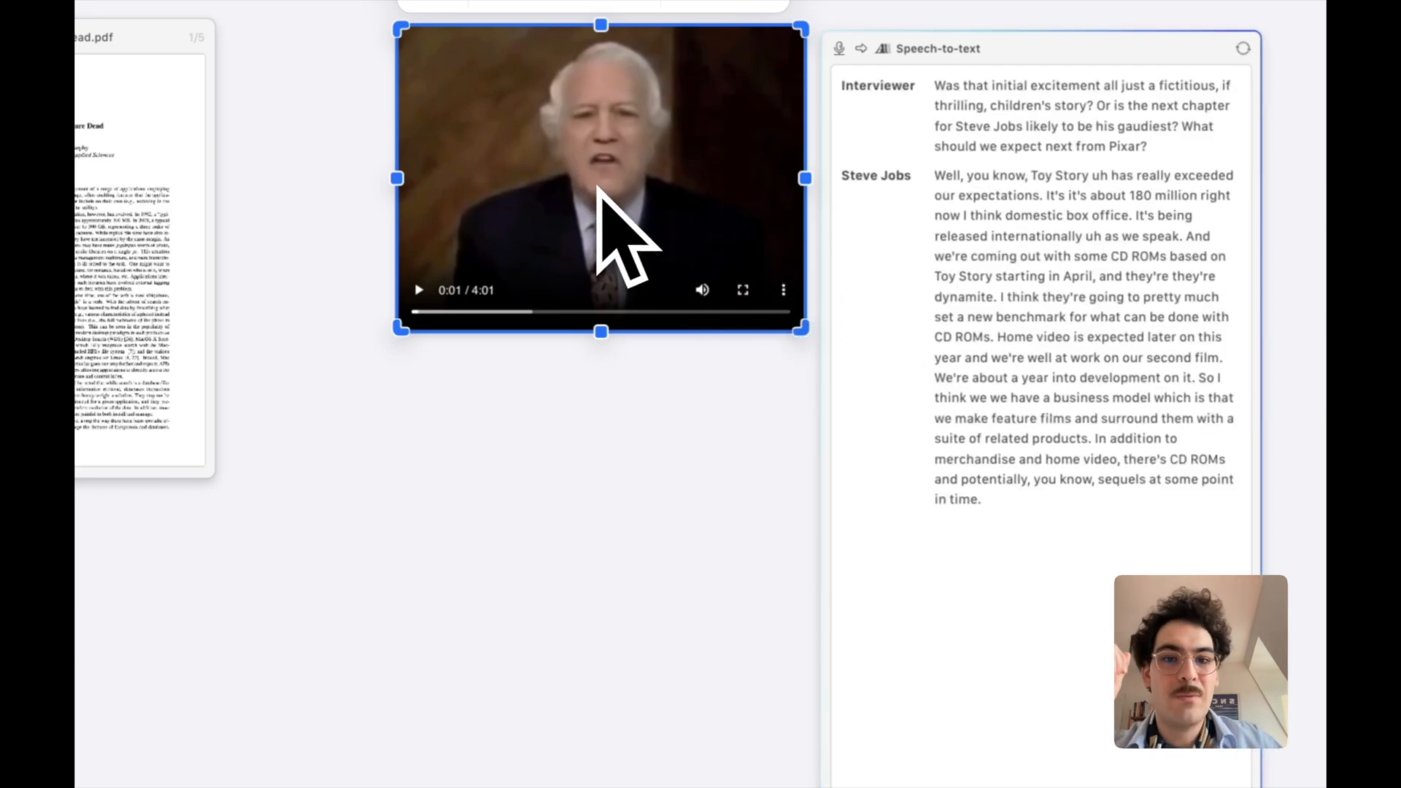
right_click(598, 211)
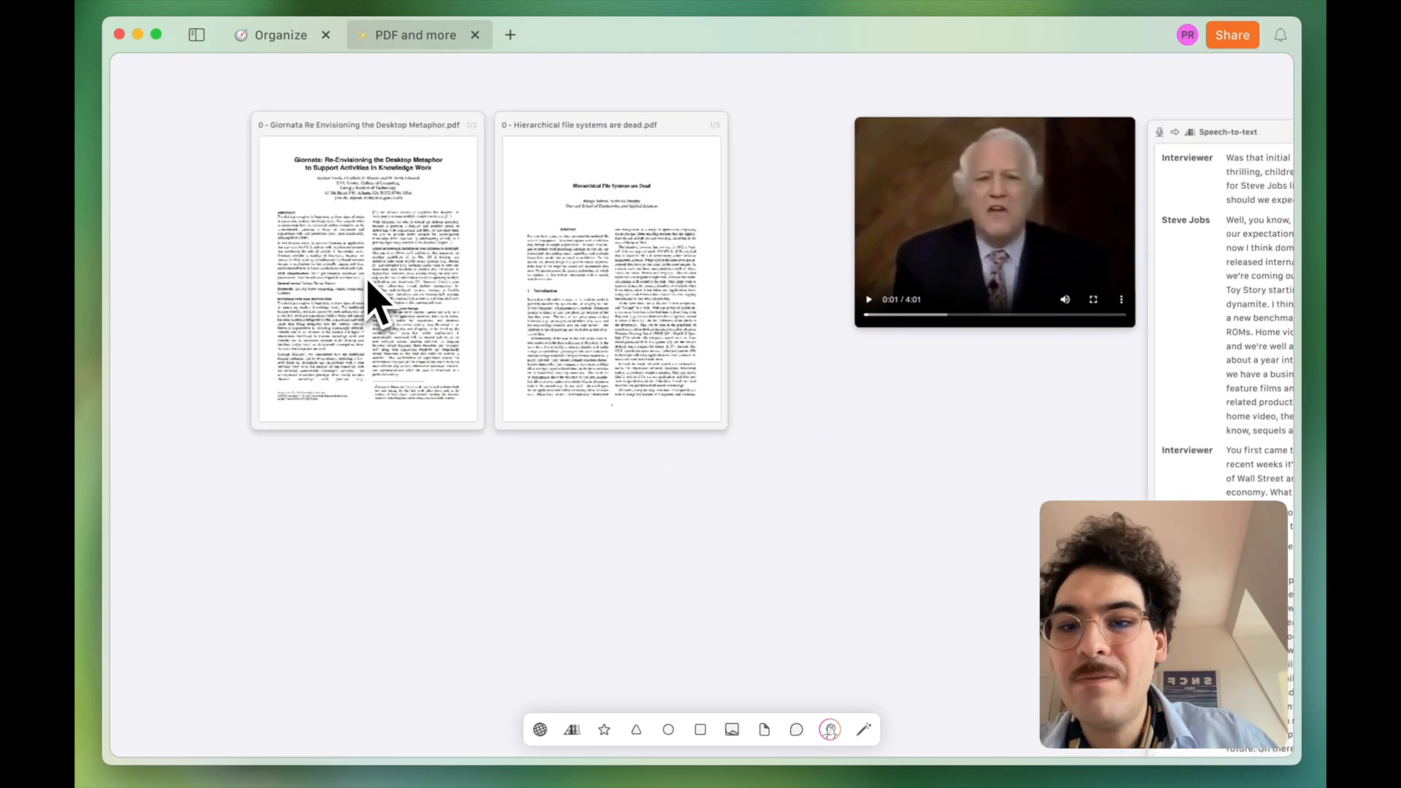
Generate an AI Summary sticker from the Giornata PDF's Generate AI menu.
right_click(388, 280)
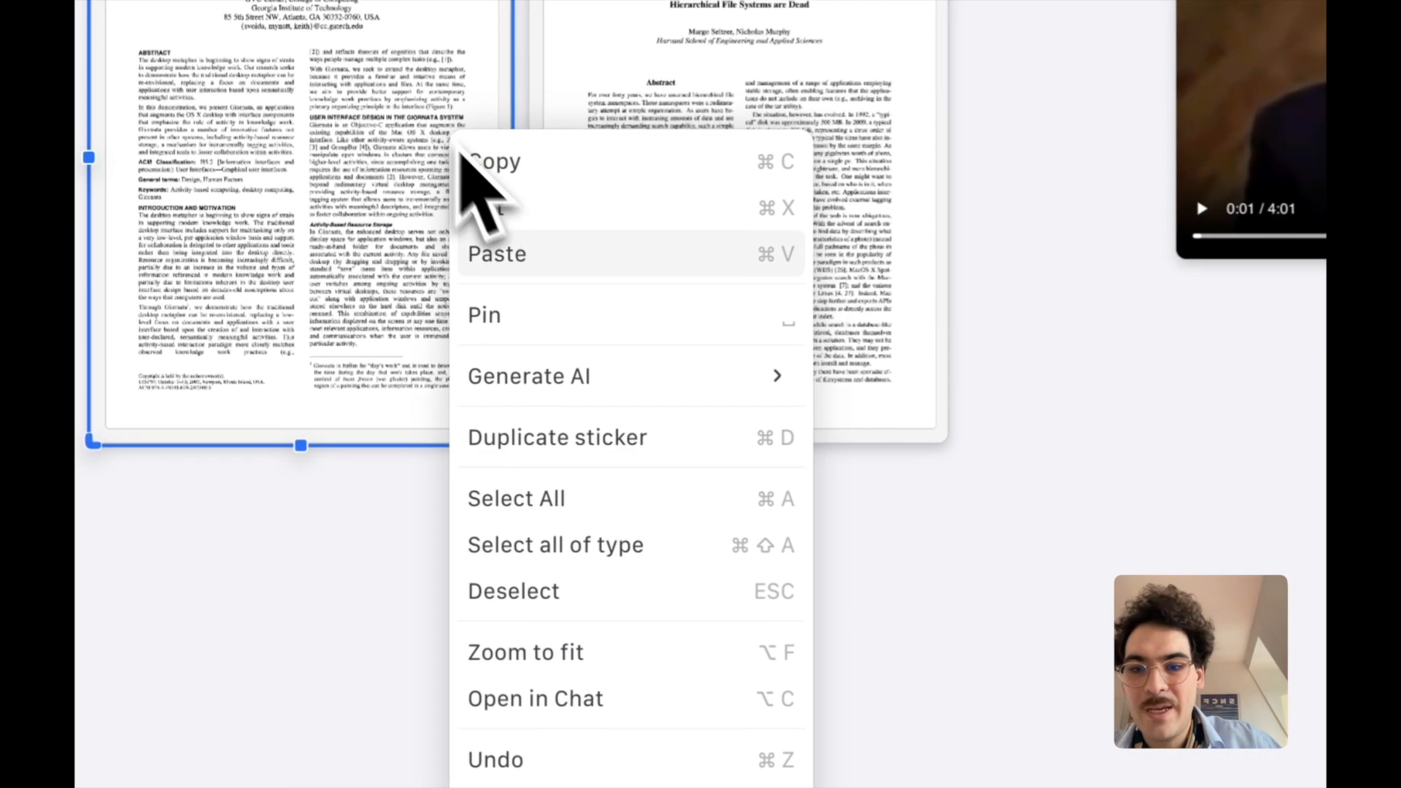
left_click(529, 376)
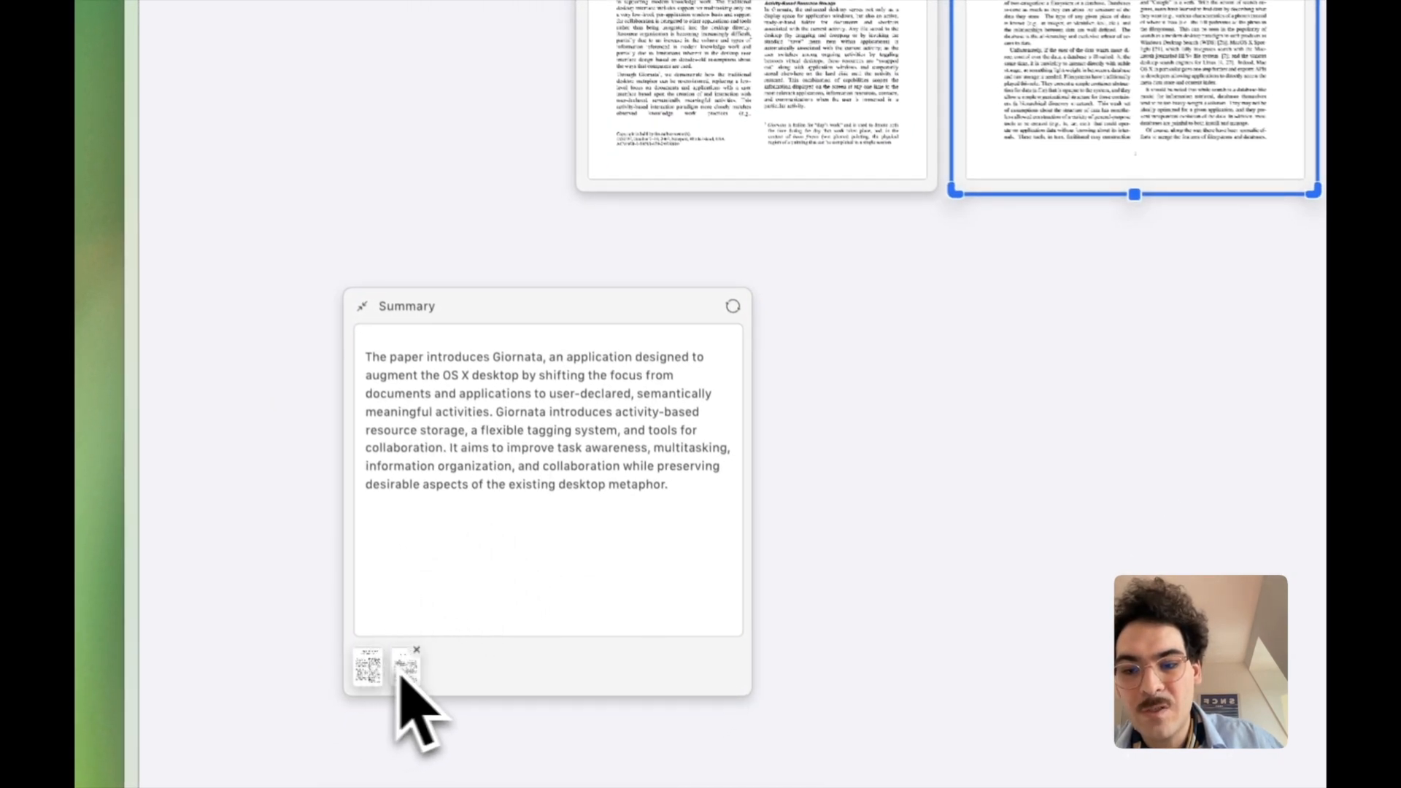
left_click(406, 670)
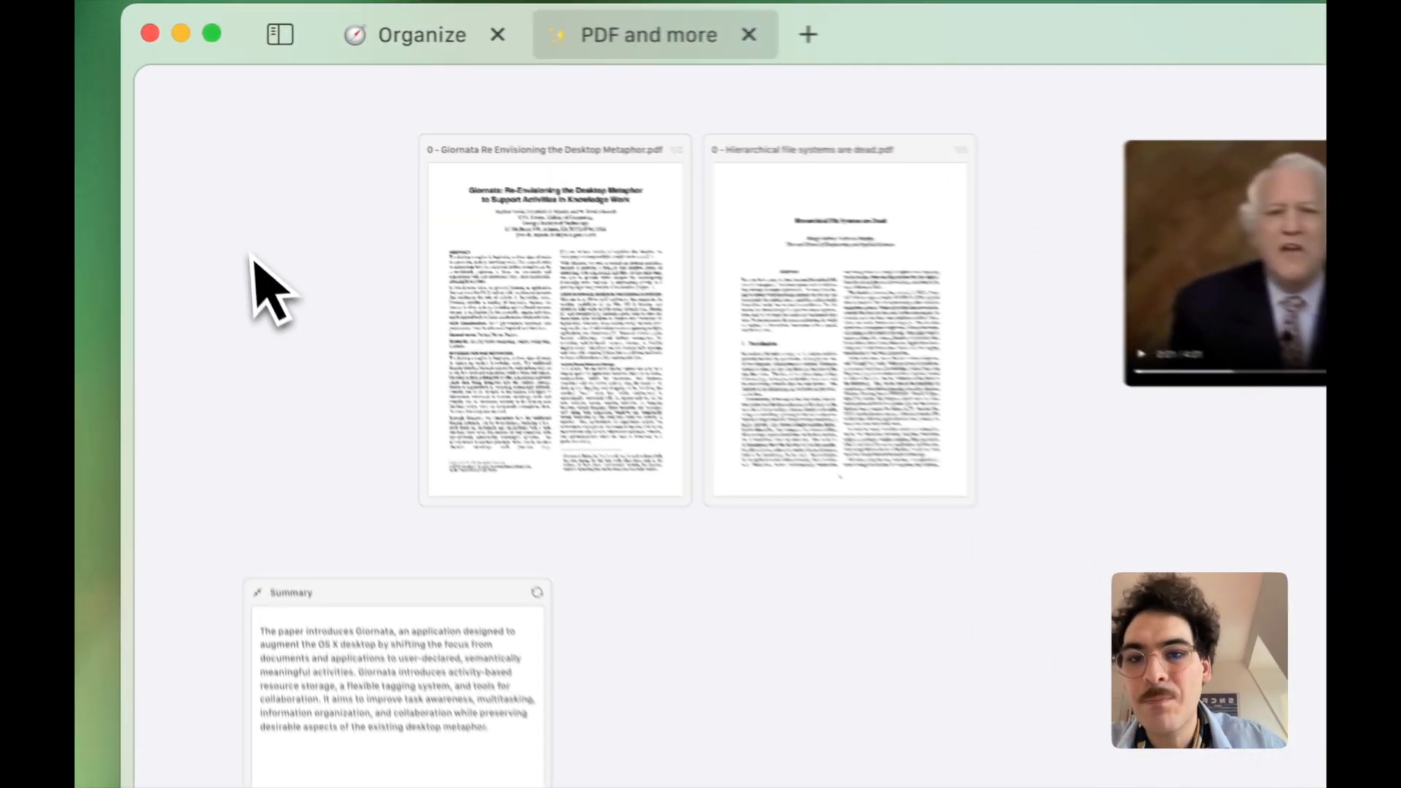
Run Generate AI Comparison on the Giornata and hierarchical file systems PDFs.
right_click(540, 183)
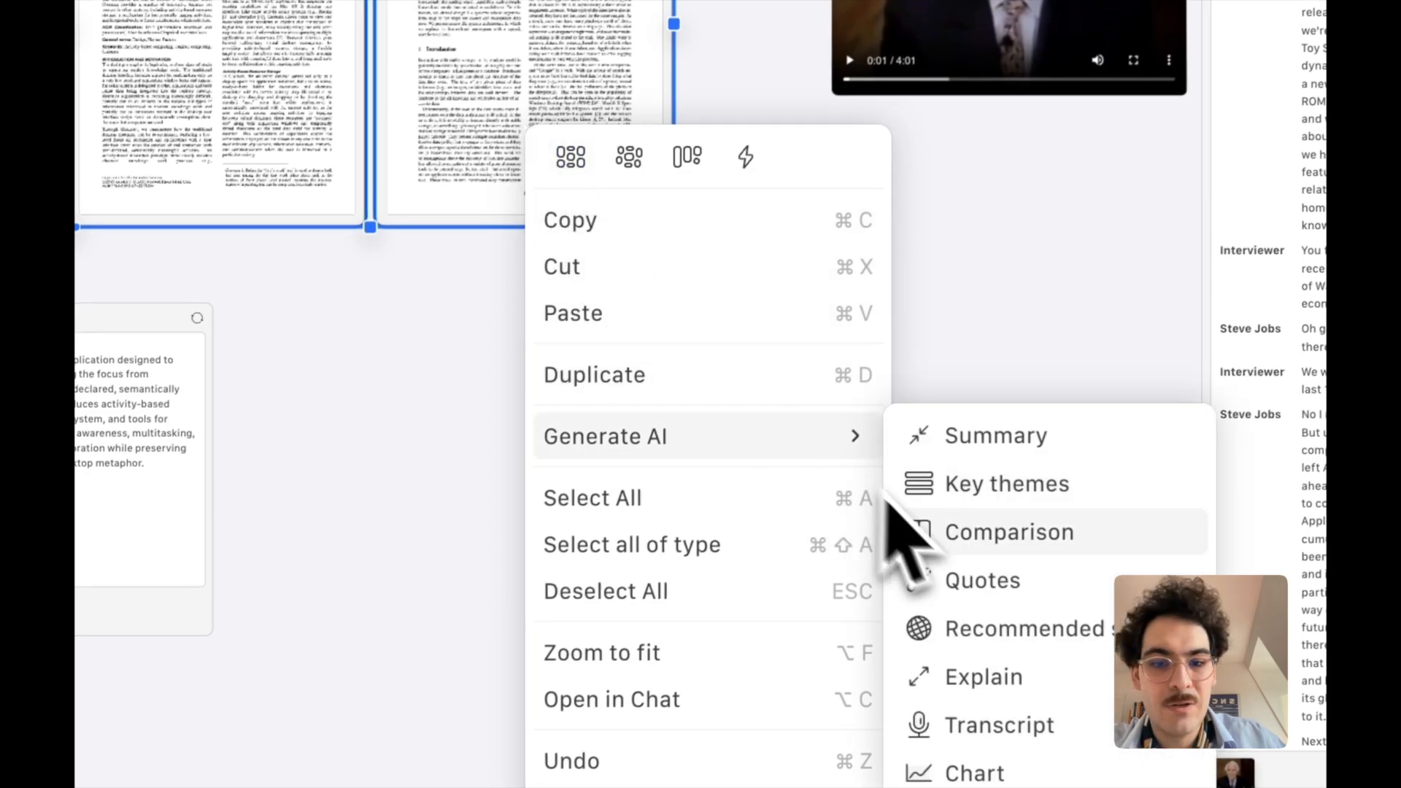
left_click(1009, 532)
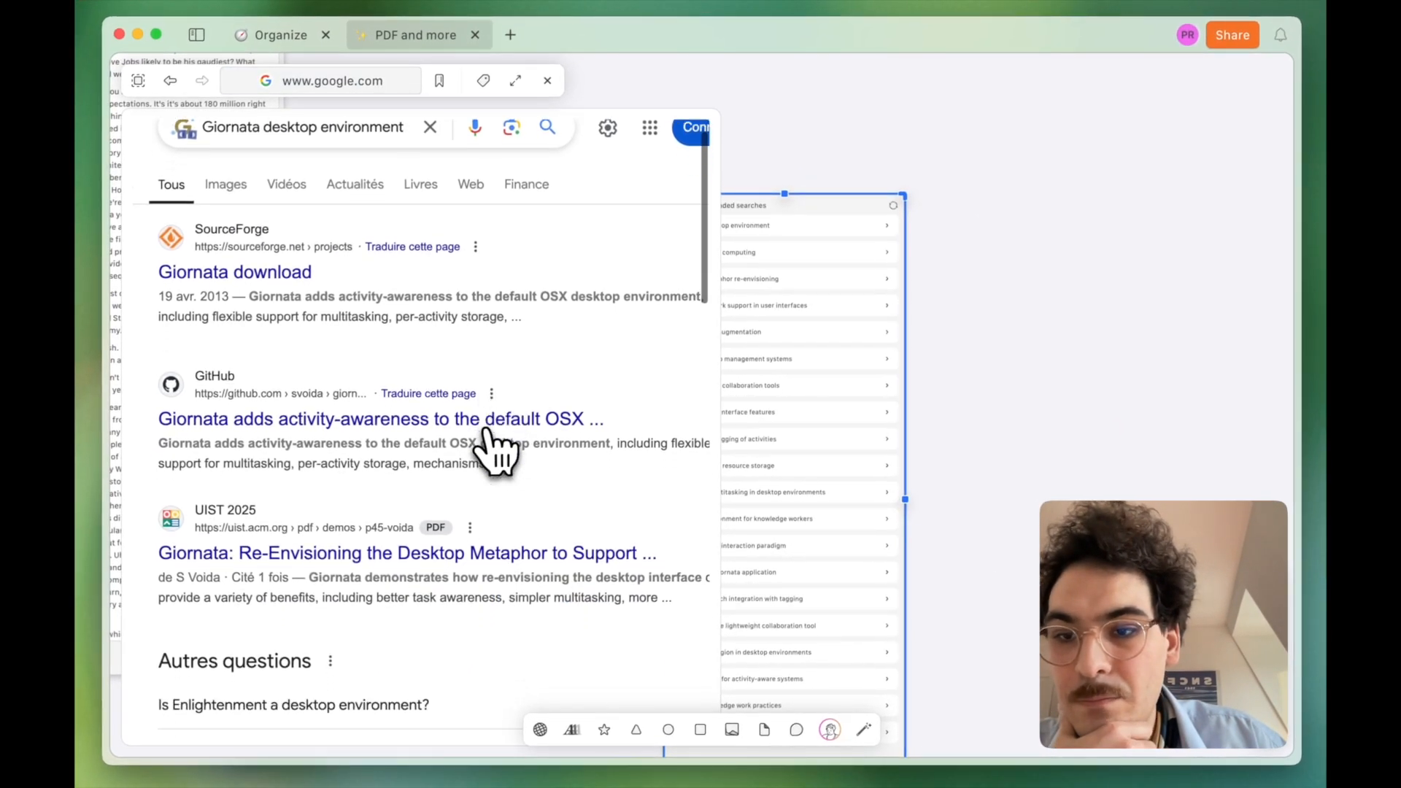
Scroll through the Giornata research page in the web sticker.
scroll("down", 3)
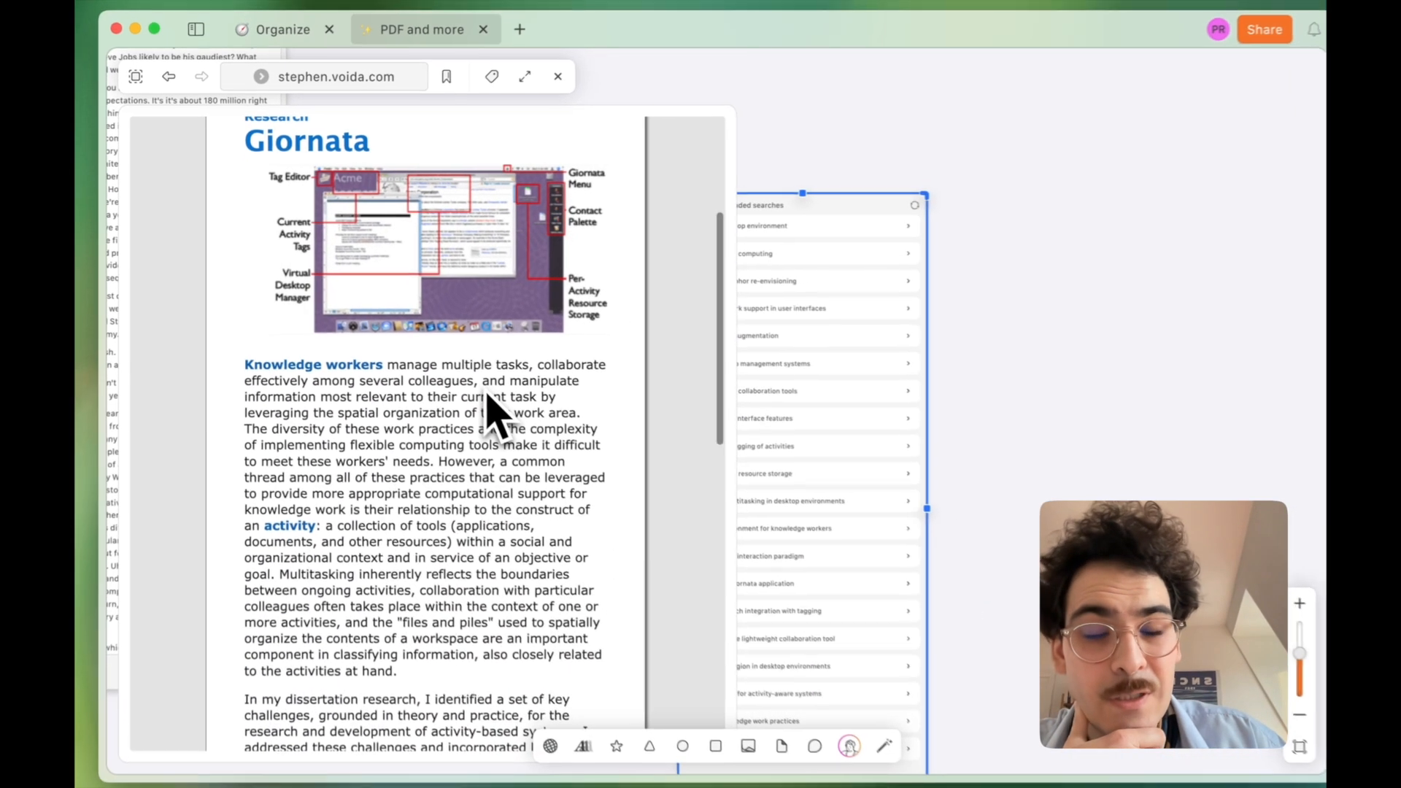
scroll("down", 3)
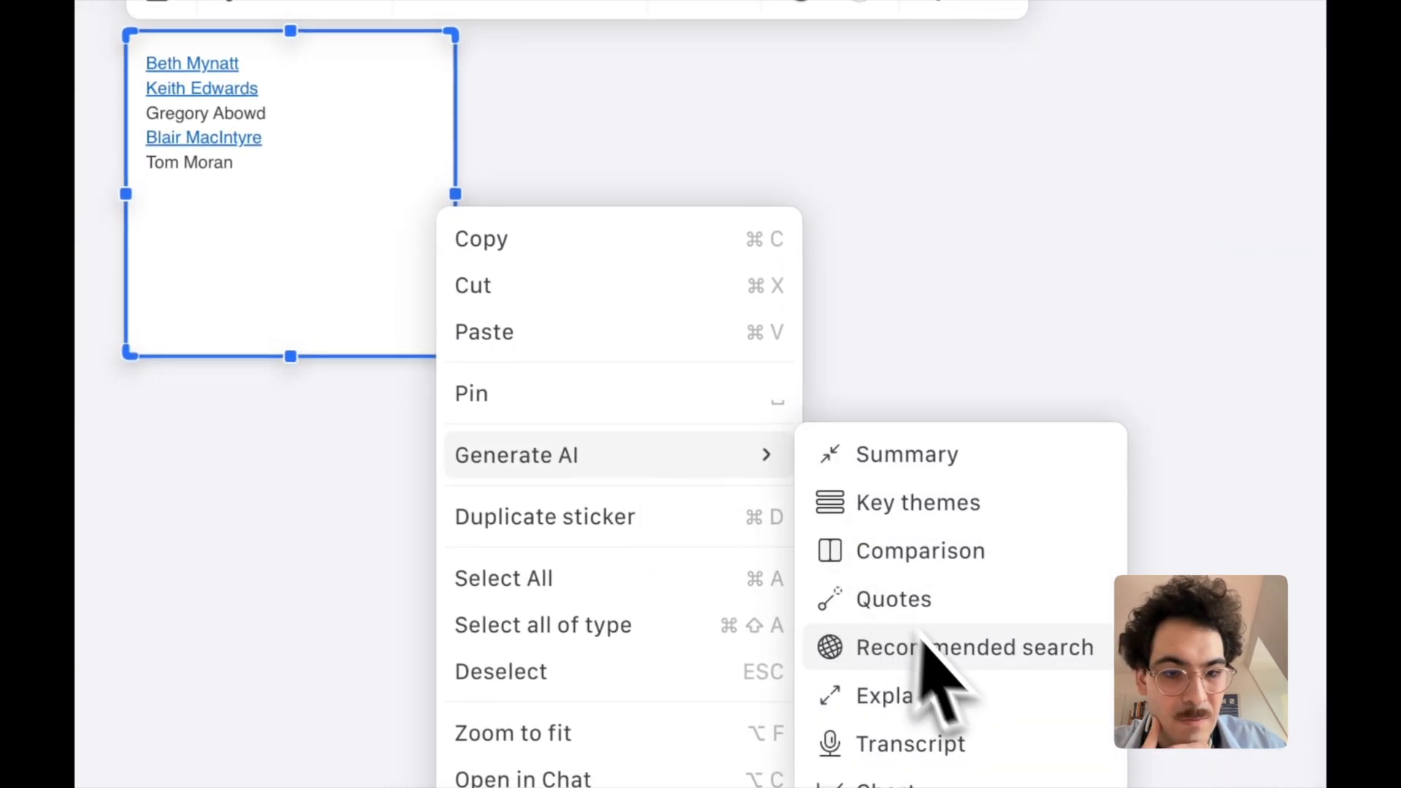
Request AI recommended searches for the author-names sticker and bring up the video sticker's actions.
left_click(974, 647)
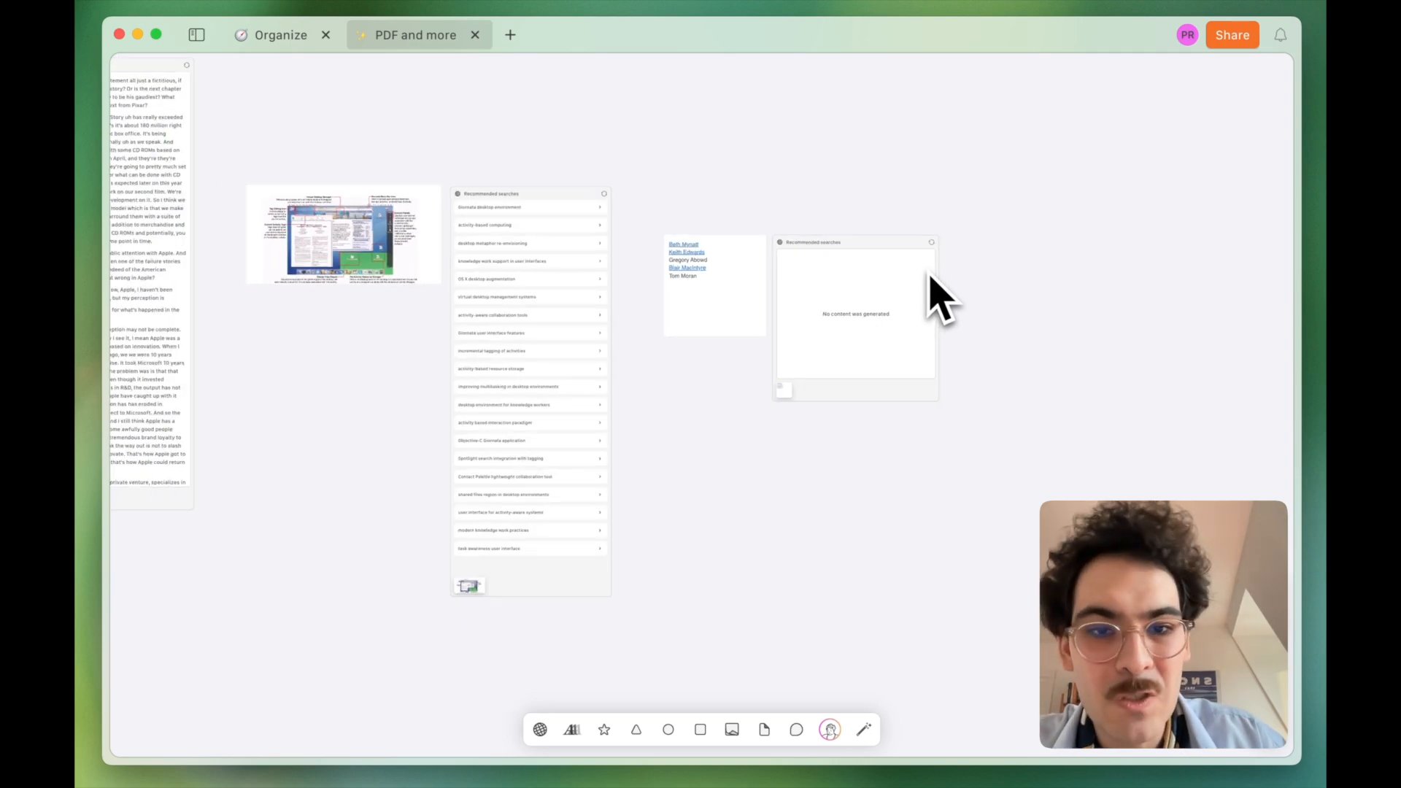
mouse_move(903, 434)
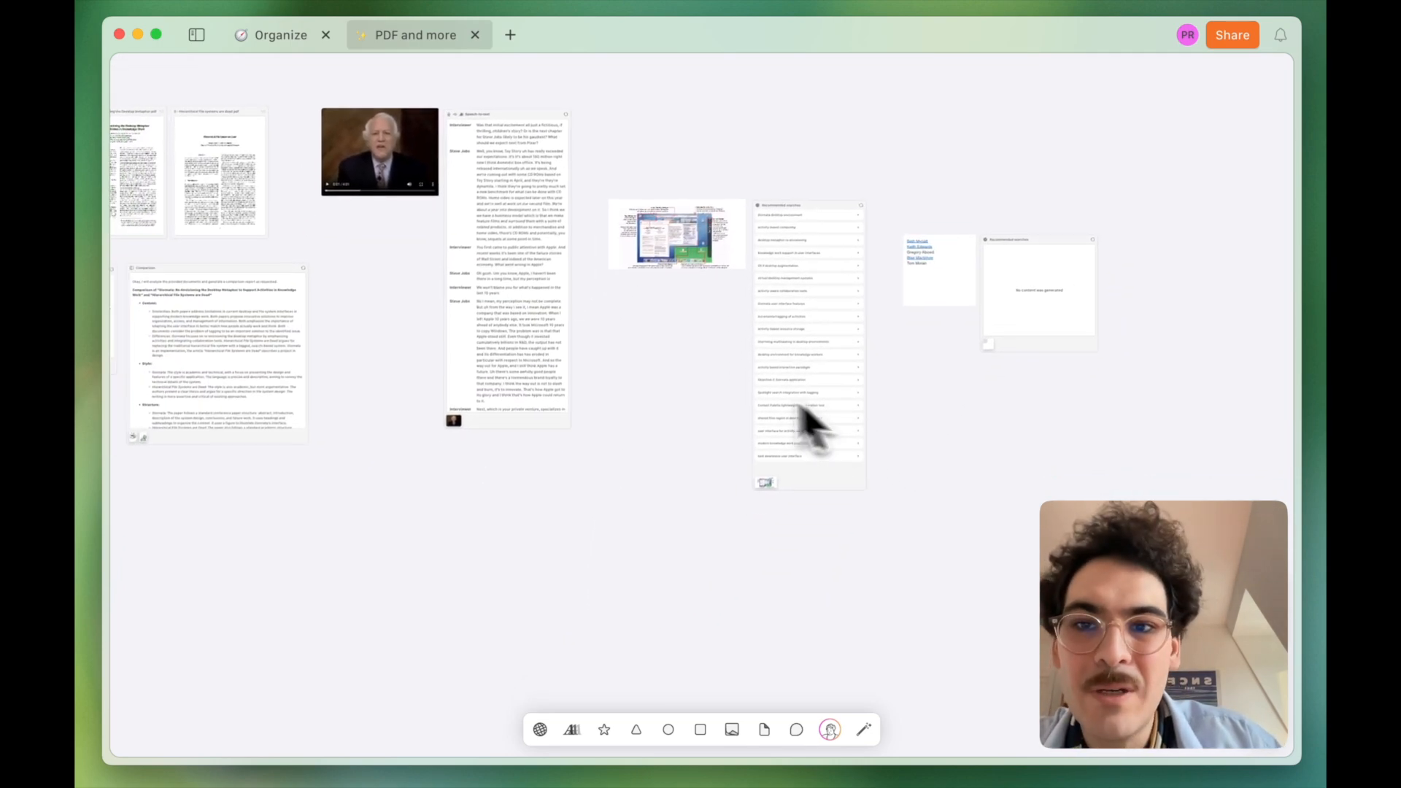
right_click(379, 149)
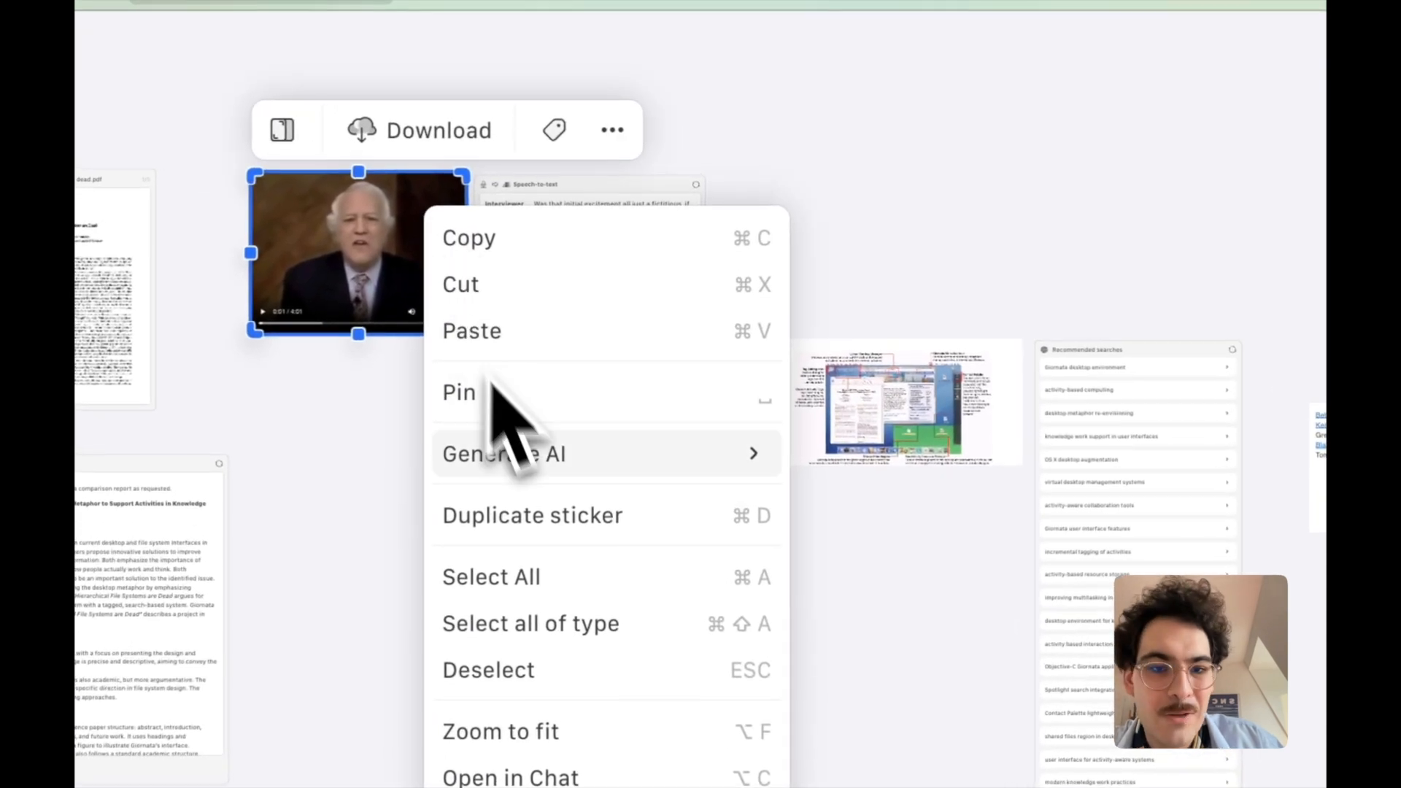